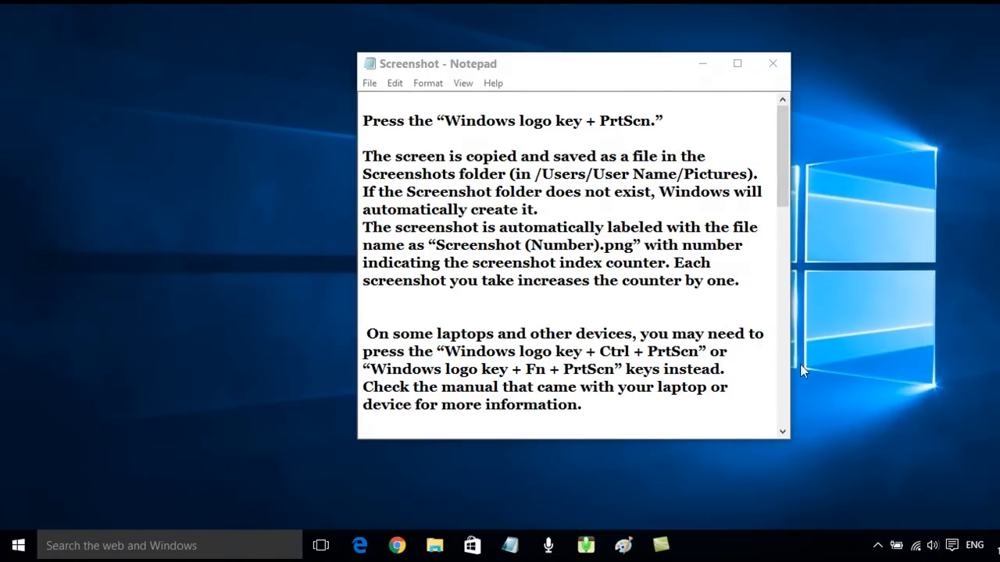
mouse_move(634, 74)
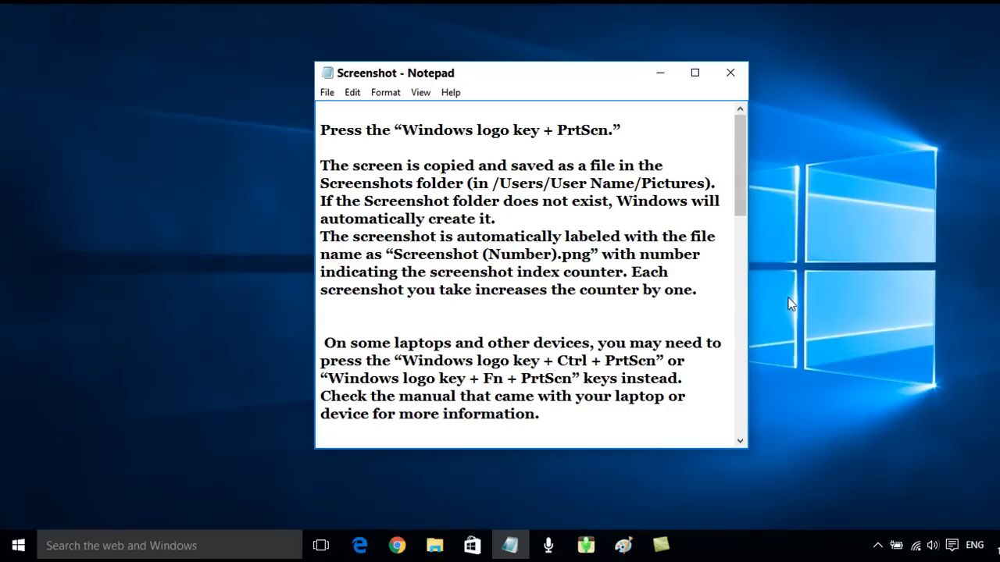
mouse_move(843, 309)
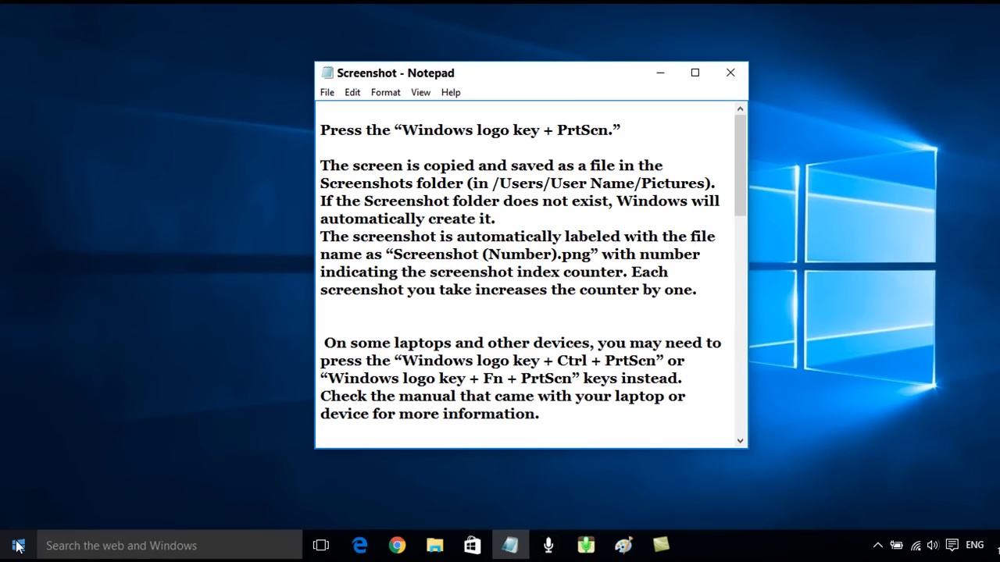
Reach the Pictures folder from Start via This PC in File Explorer.
click(17, 545)
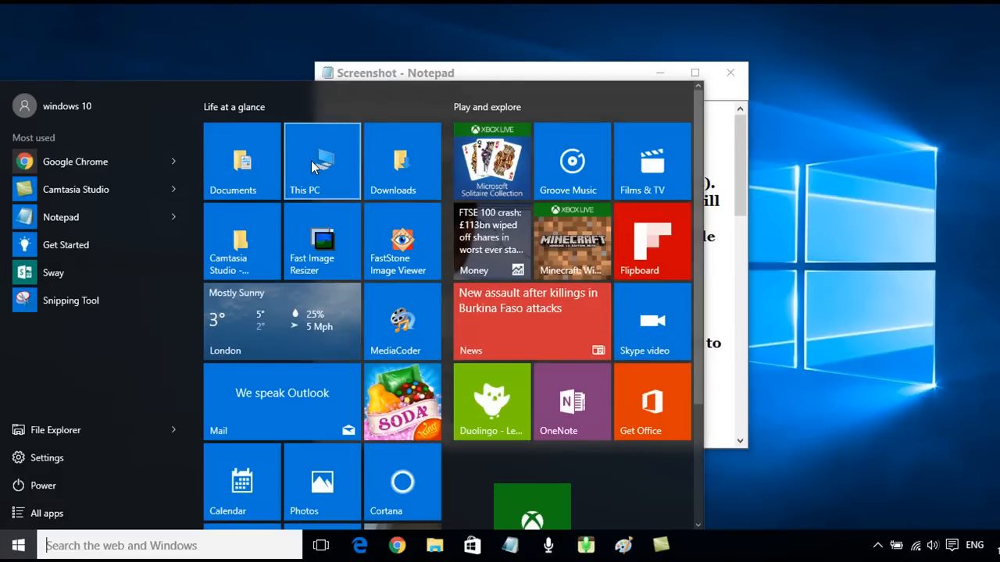
click(322, 161)
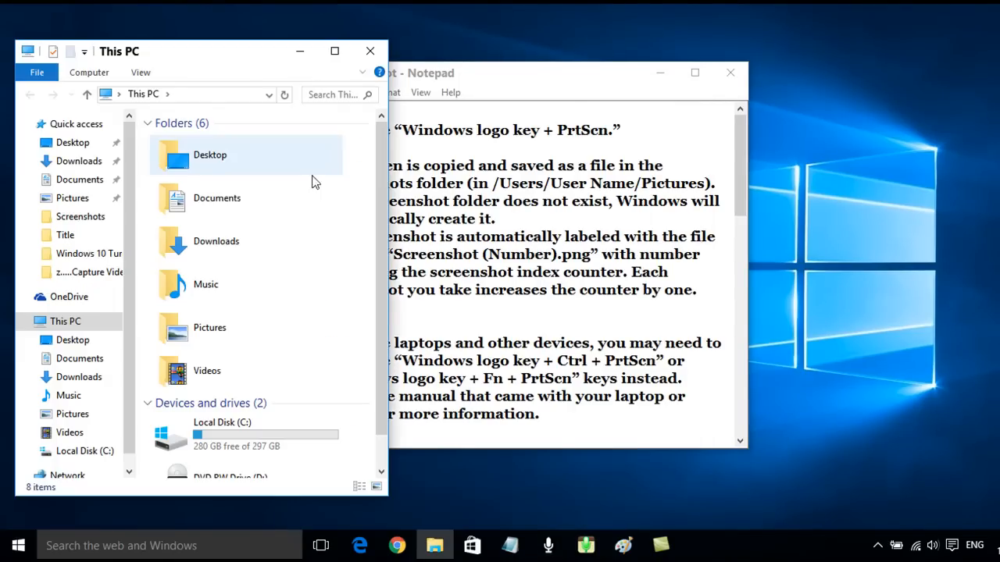
mouse_move(203, 328)
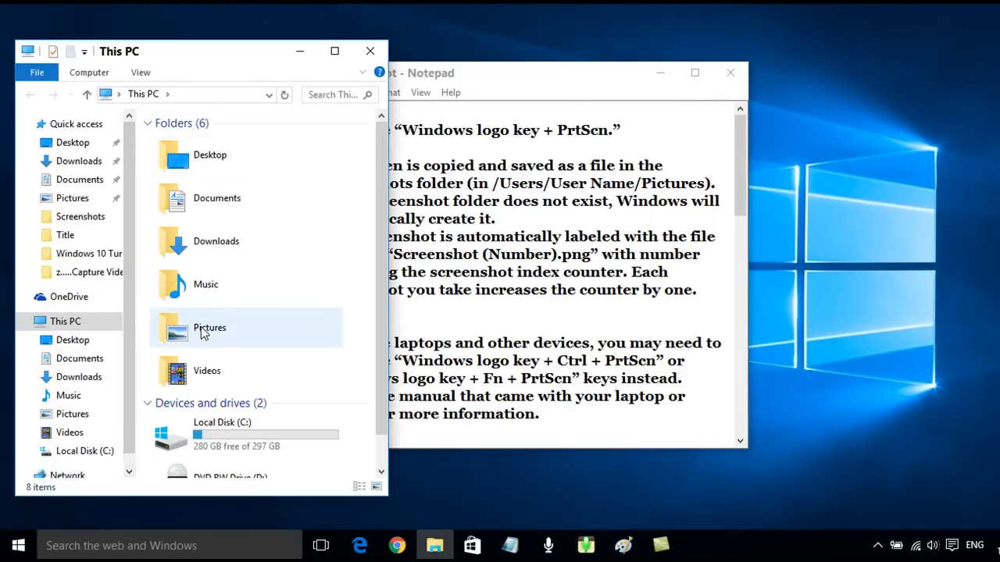
double_click(209, 328)
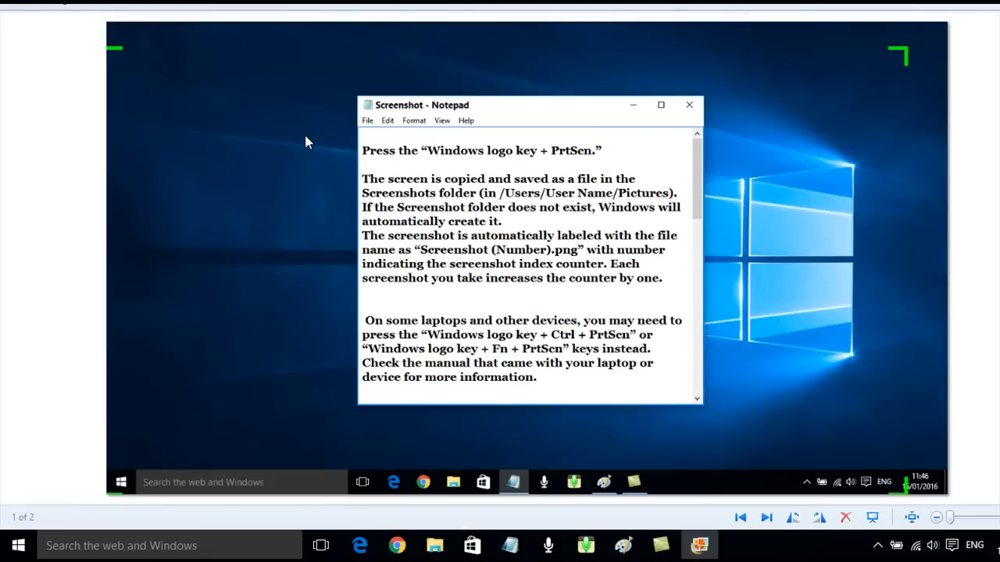
mouse_move(689, 230)
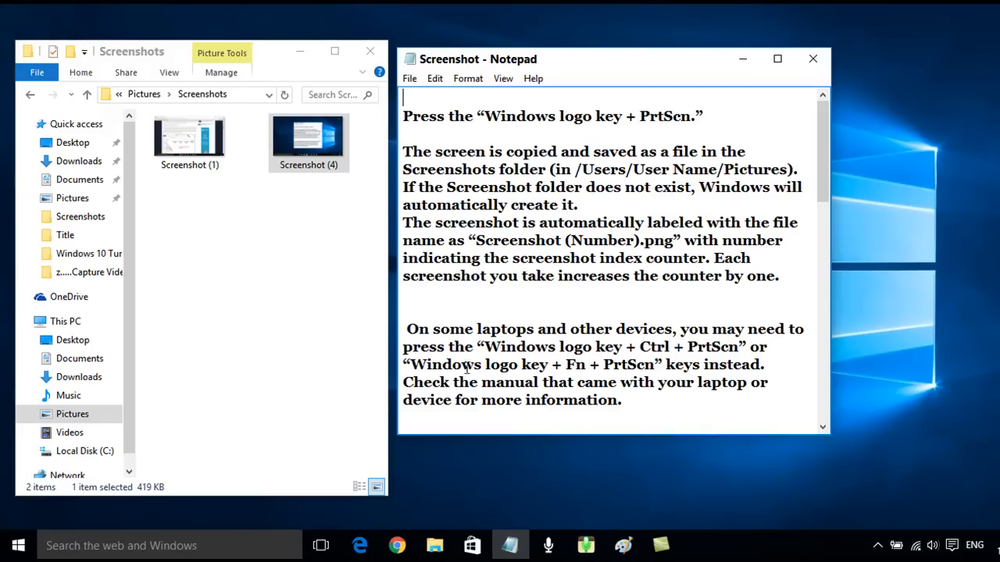
mouse_move(763, 119)
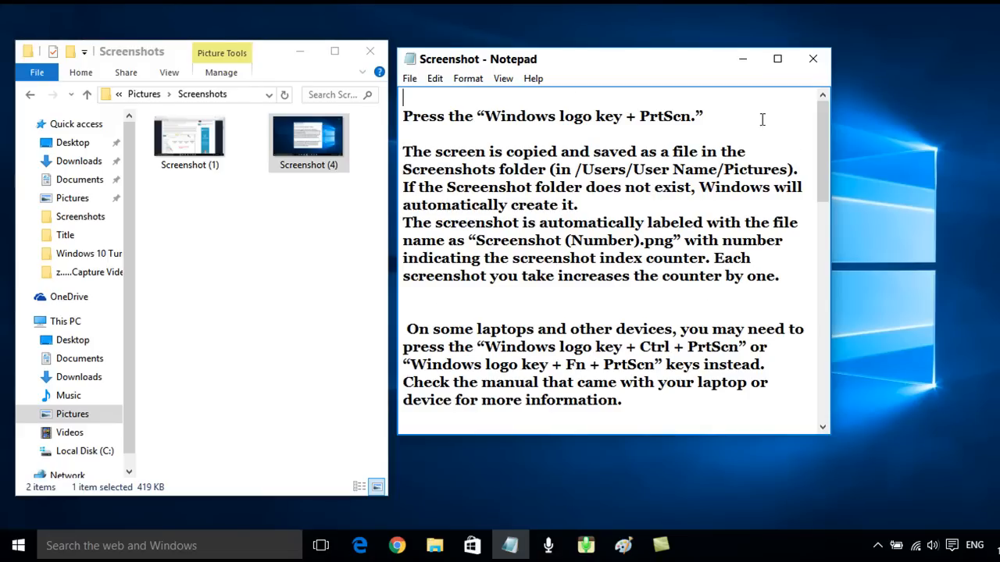
click(706, 115)
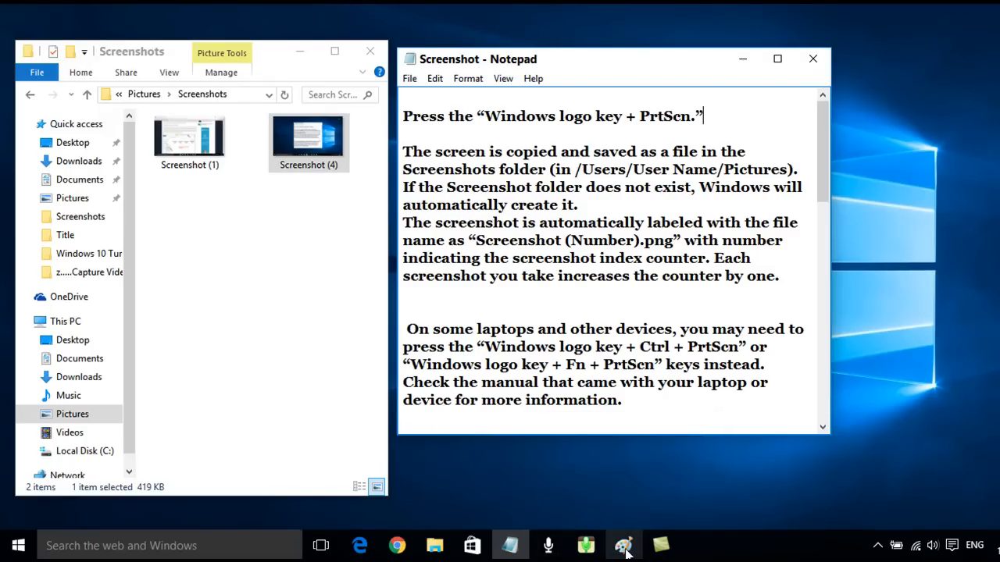
Paste the captured Notepad window into Paint and save it to the Screenshots folder.
click(622, 545)
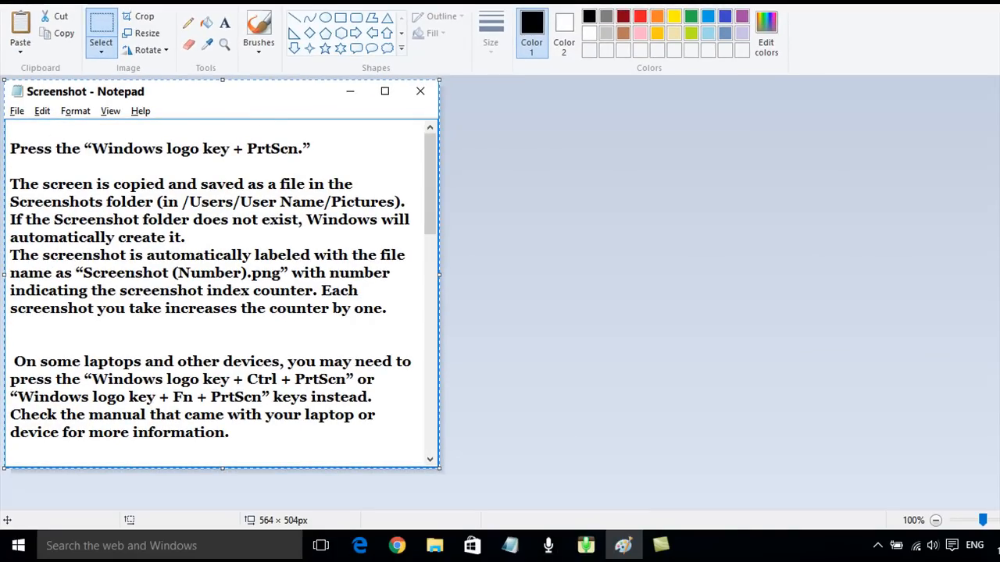
click(9, 14)
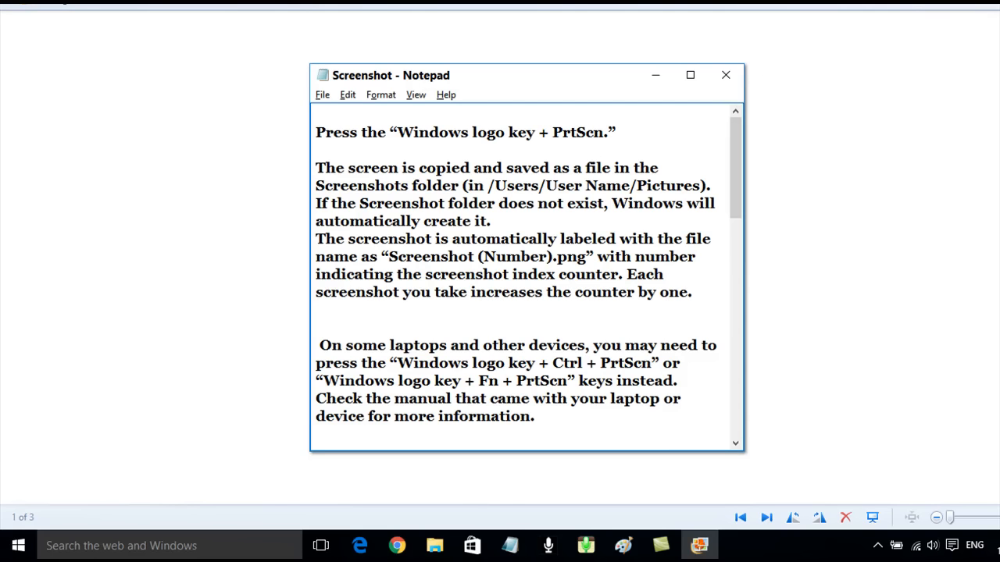
Close Windows Photo Viewer after checking the saved Notepad window capture.
click(690, 75)
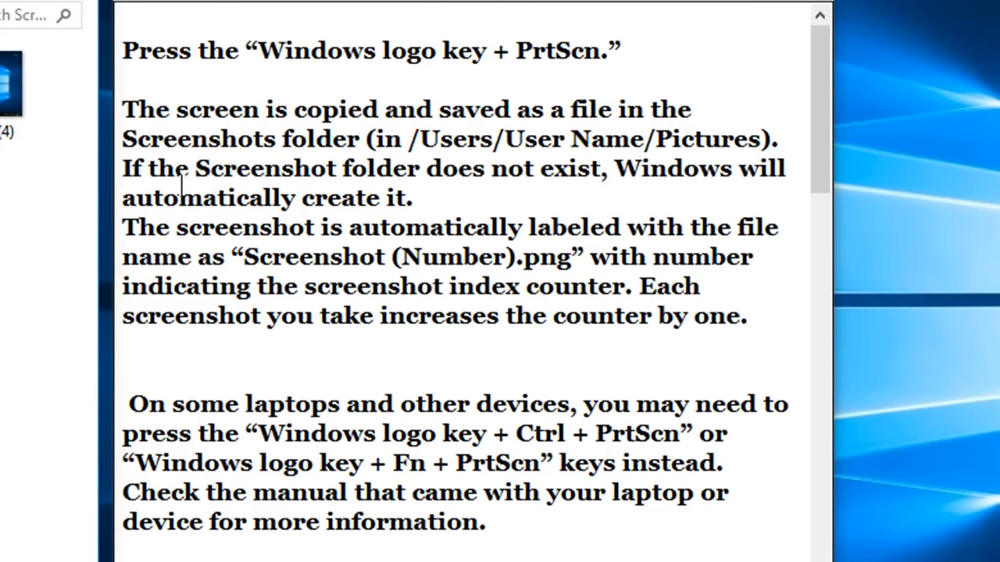
mouse_move(476, 78)
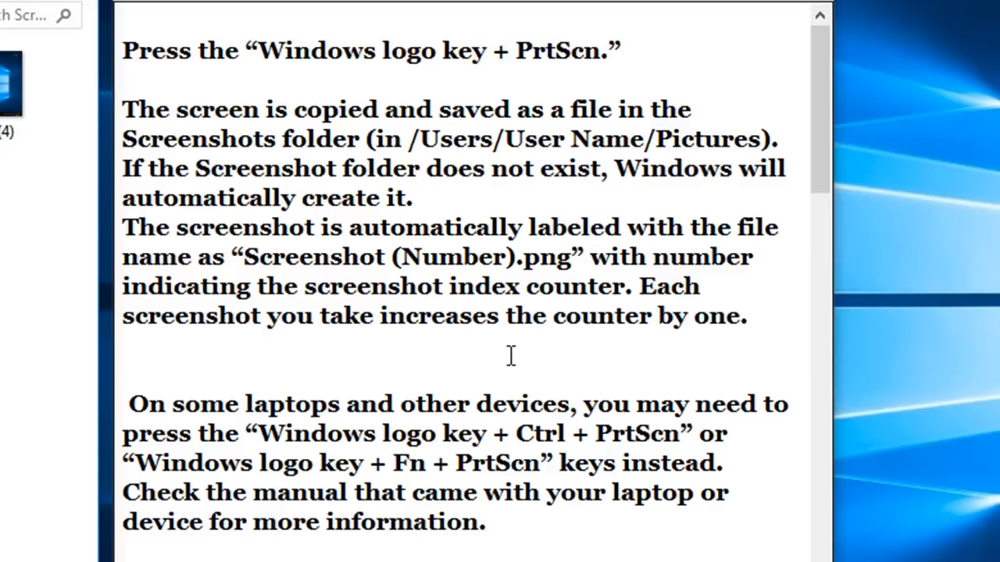
mouse_move(431, 437)
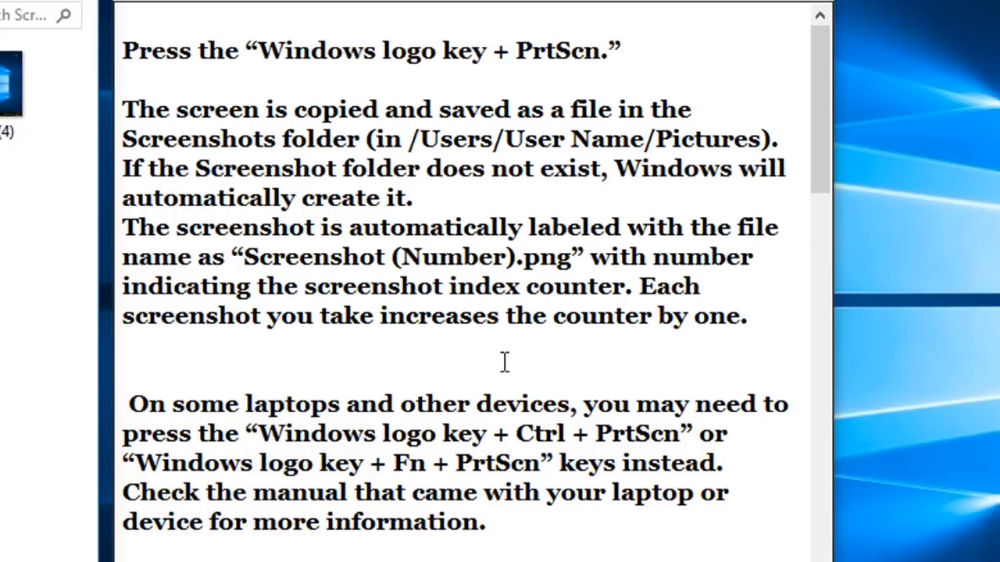
mouse_move(569, 478)
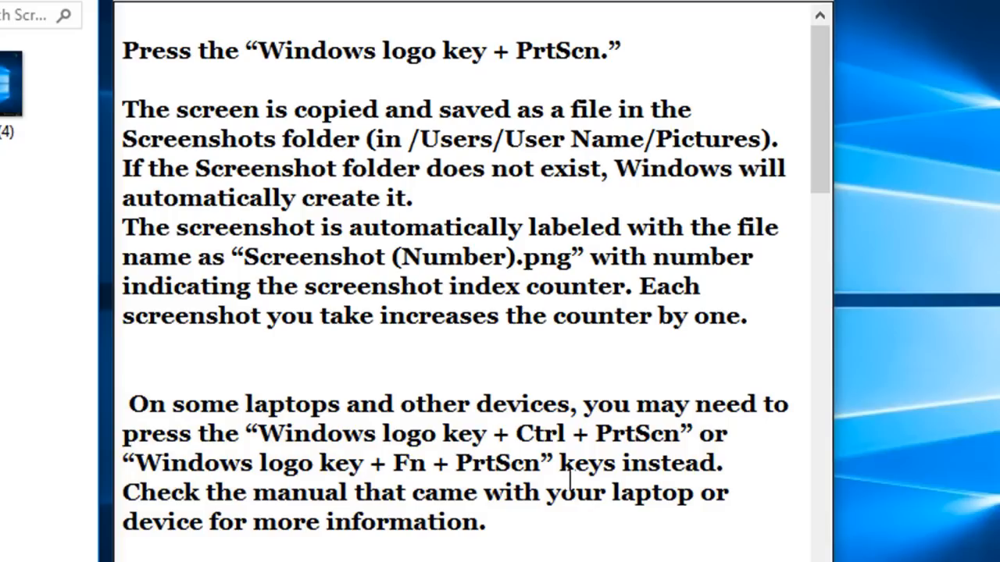